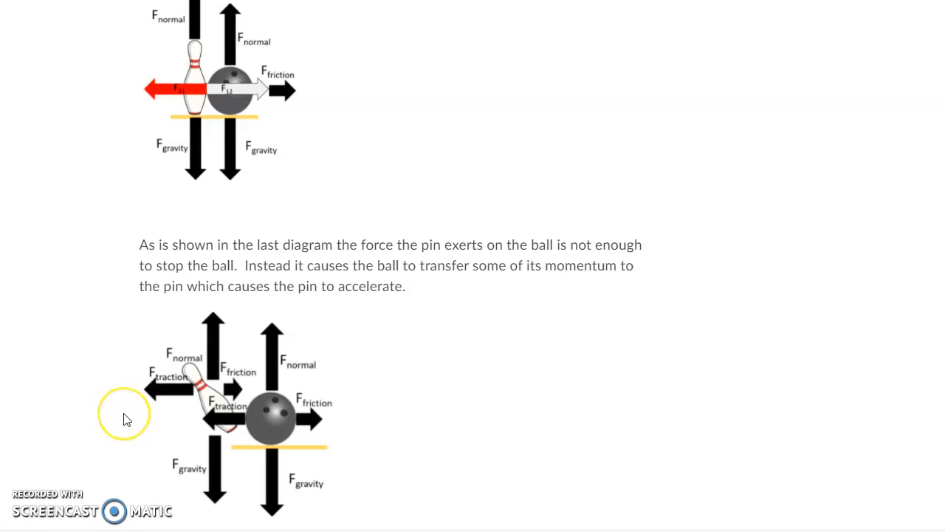
{"action": "mouse_move", "coordinate": [142, 412]}
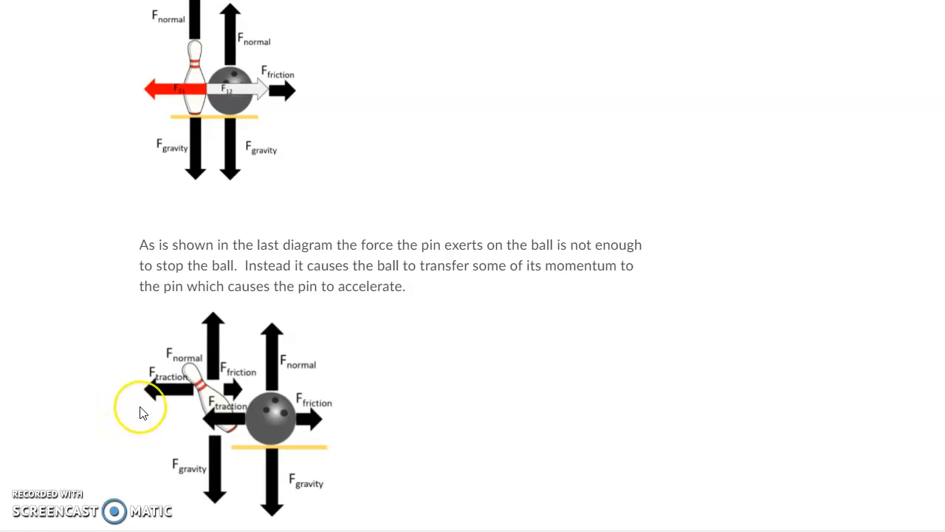
{"action": "mouse_move", "coordinate": [243, 207]}
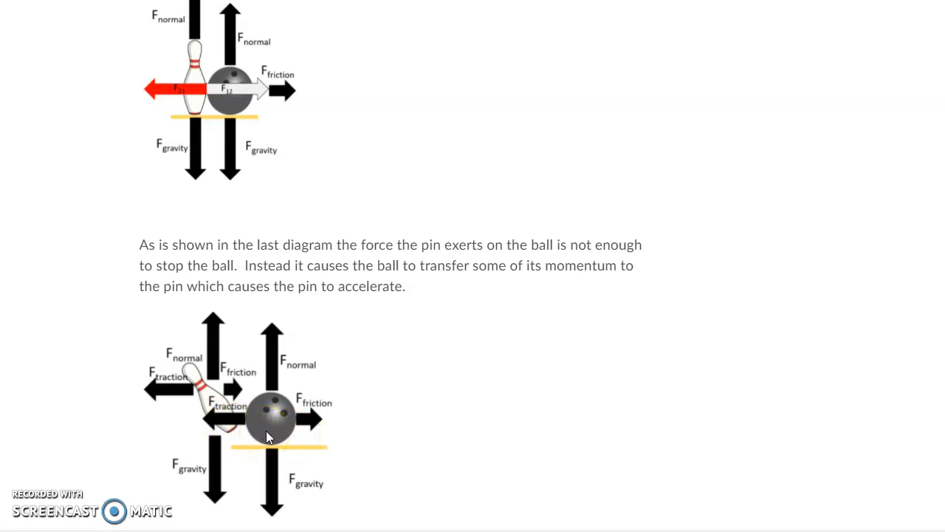
{"action": "mouse_move", "coordinate": [266, 423]}
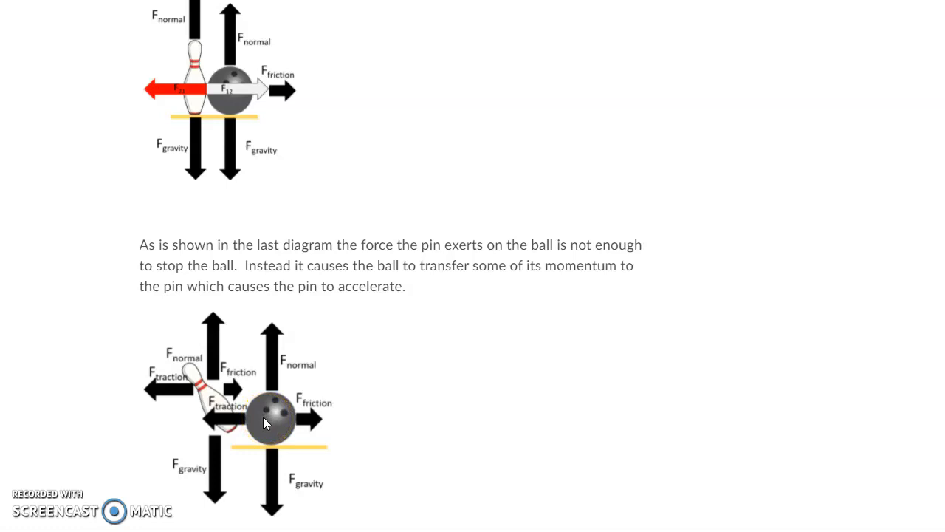